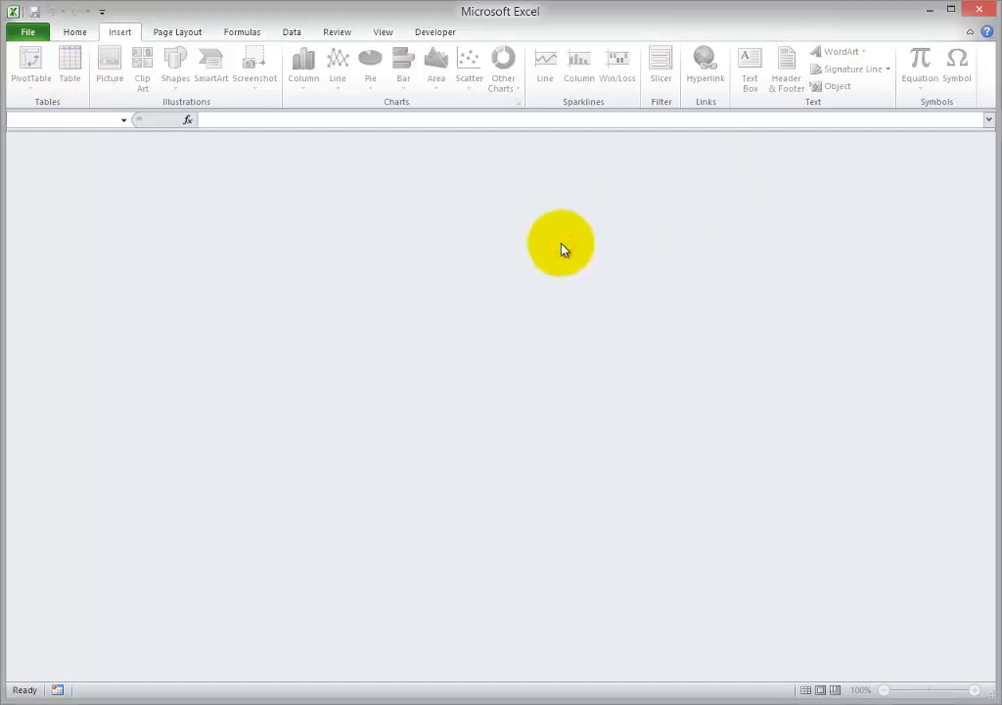
pyautogui.moveTo(27, 32)
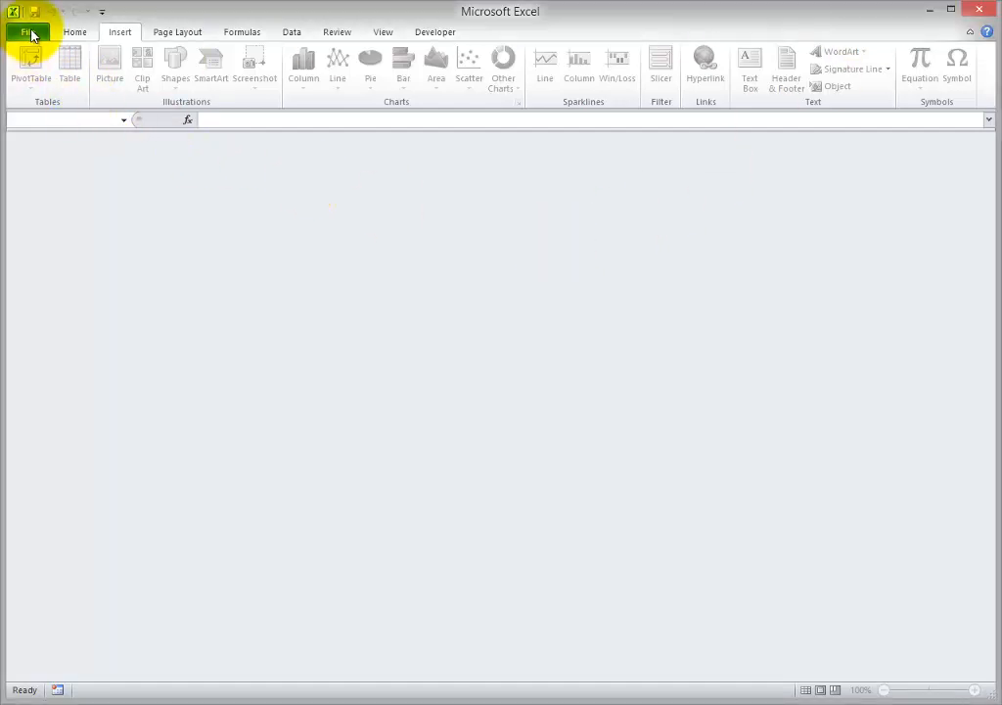
# - Create a new blank workbook, Book5, showing Sheet1
pyautogui.click(29, 31)
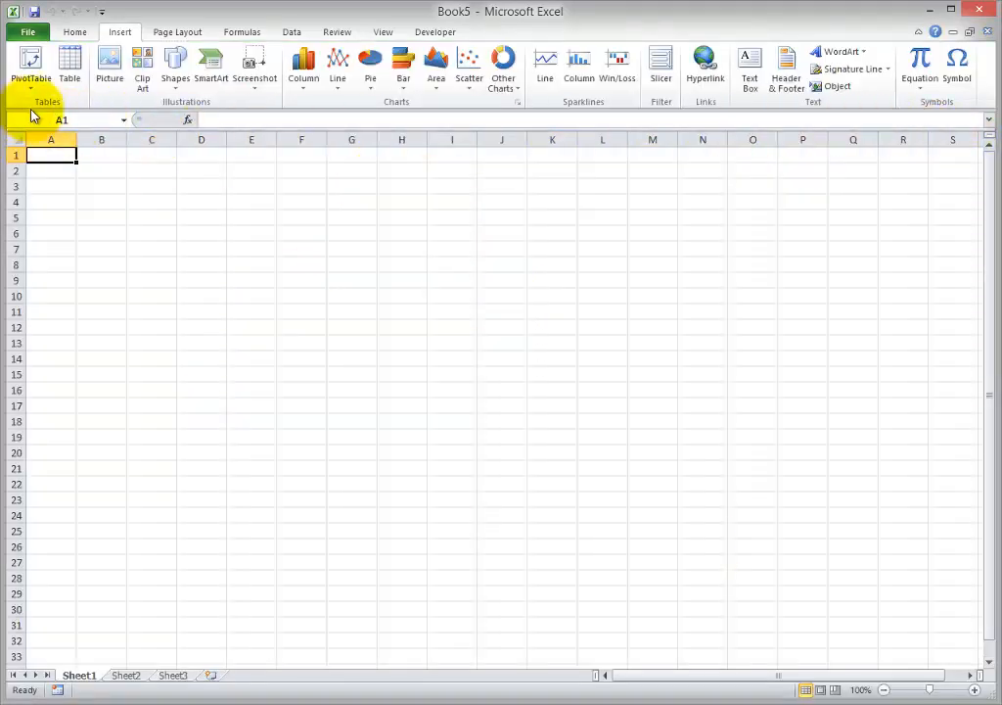
pyautogui.moveTo(928, 244)
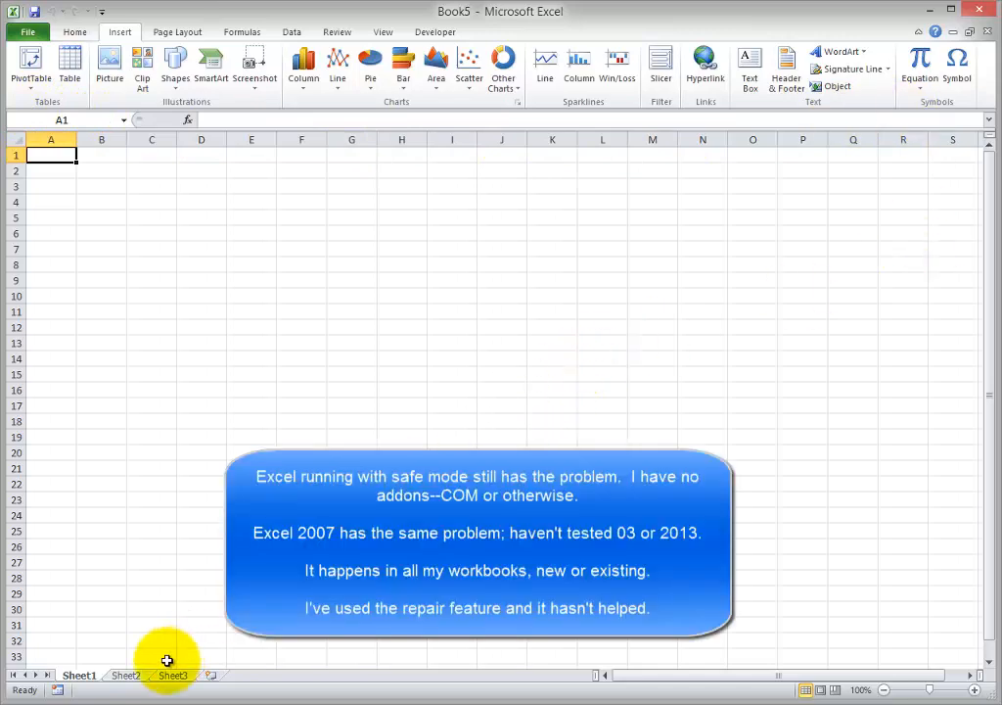
pyautogui.moveTo(561, 152)
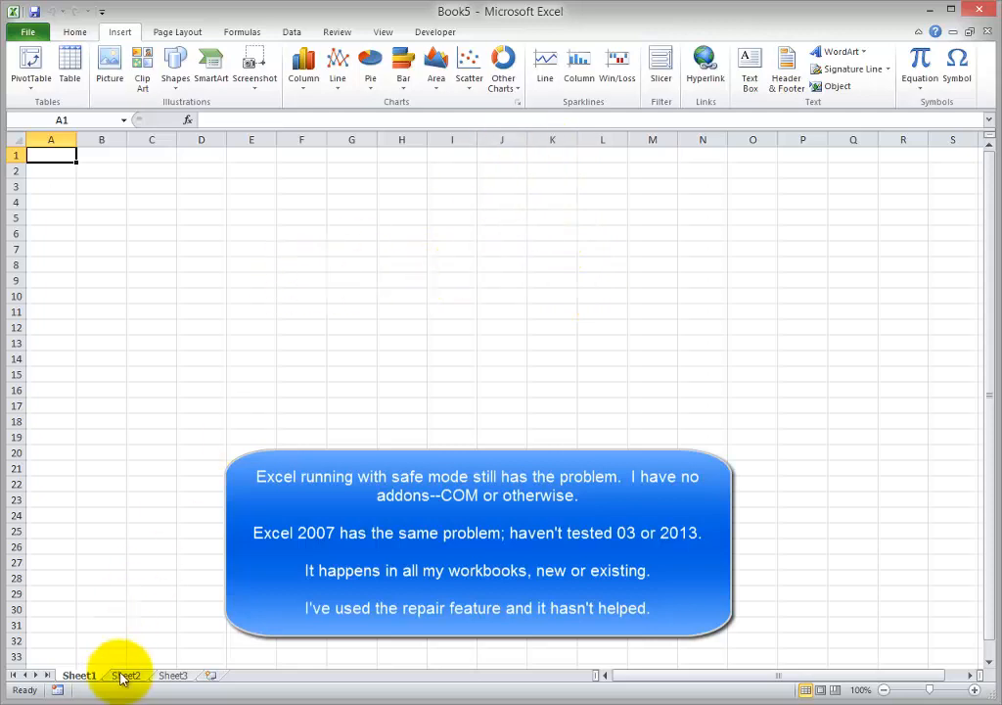
# - Hide columns K through the last column of Sheet1, then scroll down and back up
pyautogui.click(557, 139)
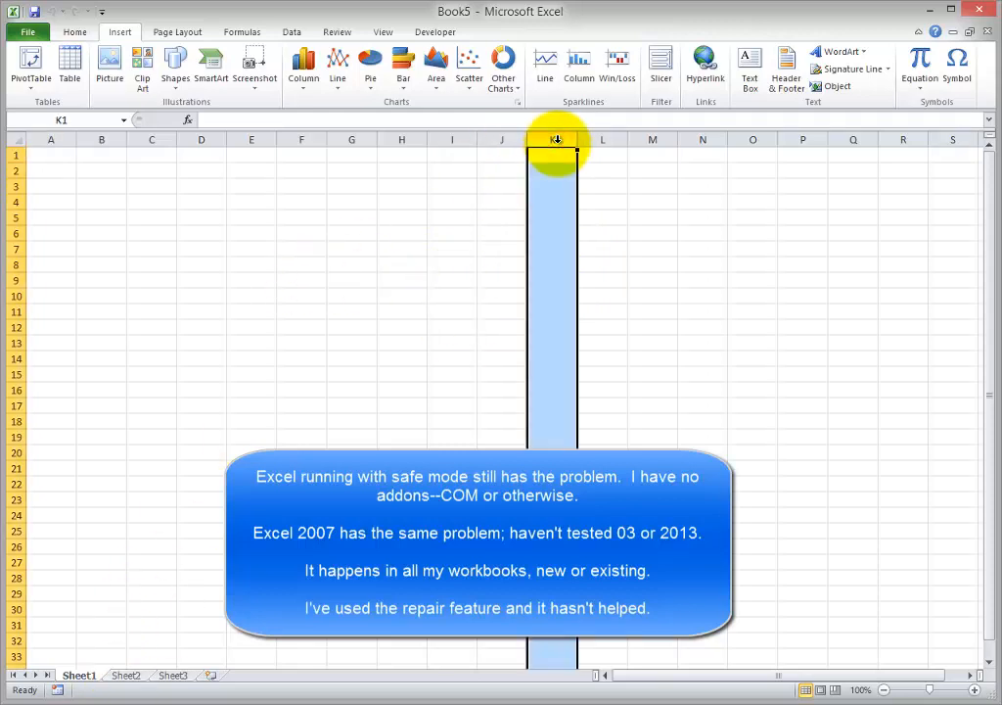
pyautogui.rightClick(558, 138)
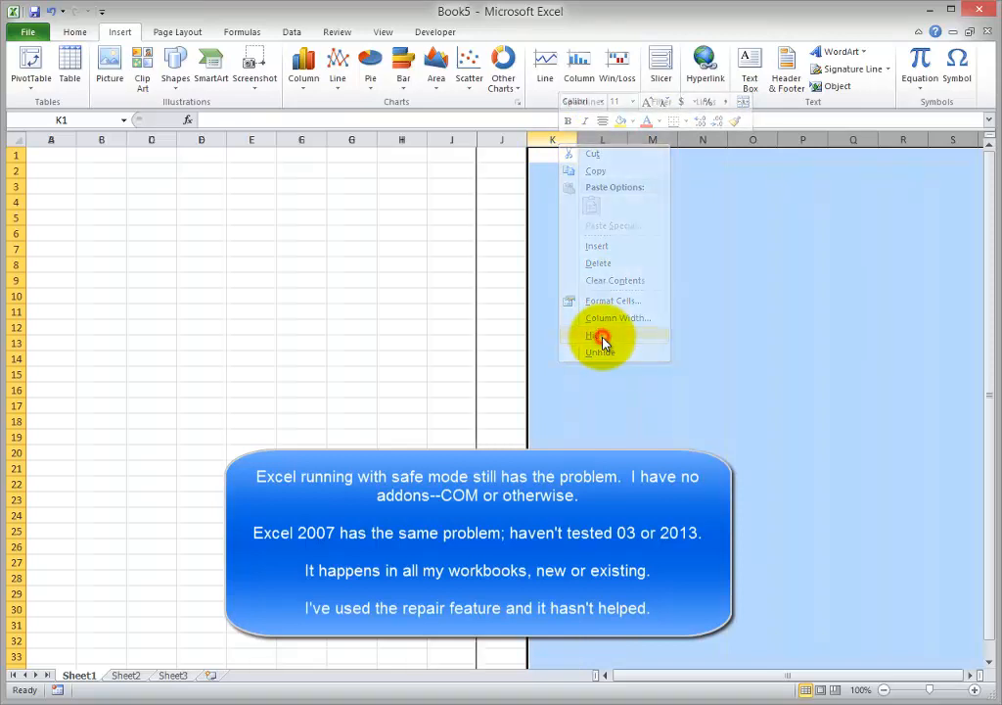
pyautogui.click(602, 335)
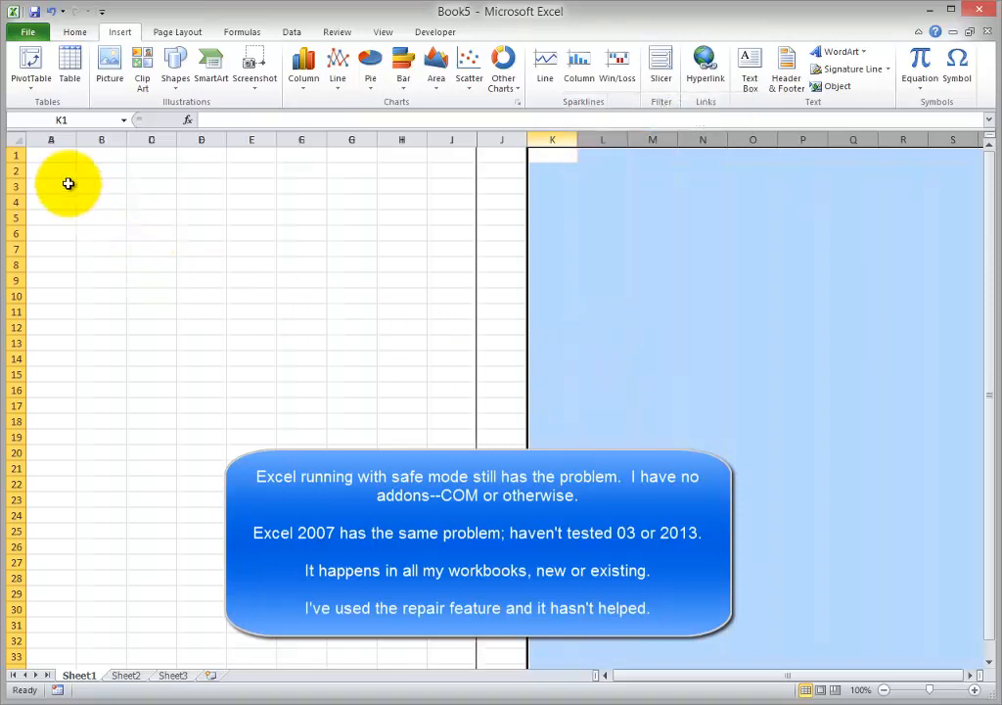
pyautogui.moveTo(448, 169)
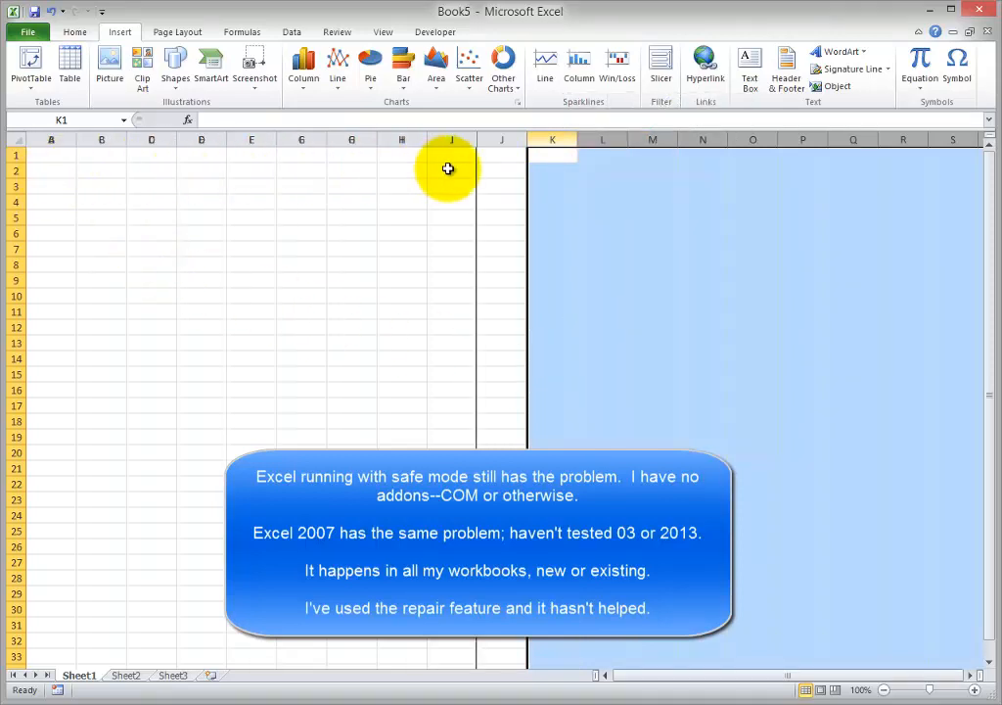
pyautogui.moveTo(629, 248)
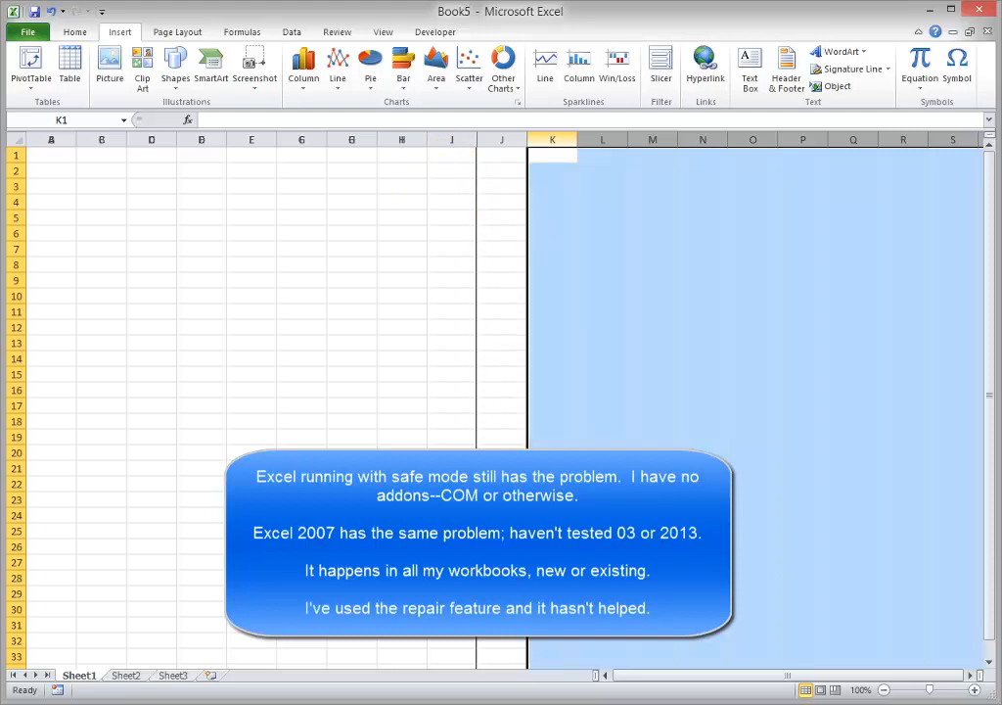
pyautogui.moveTo(682, 411)
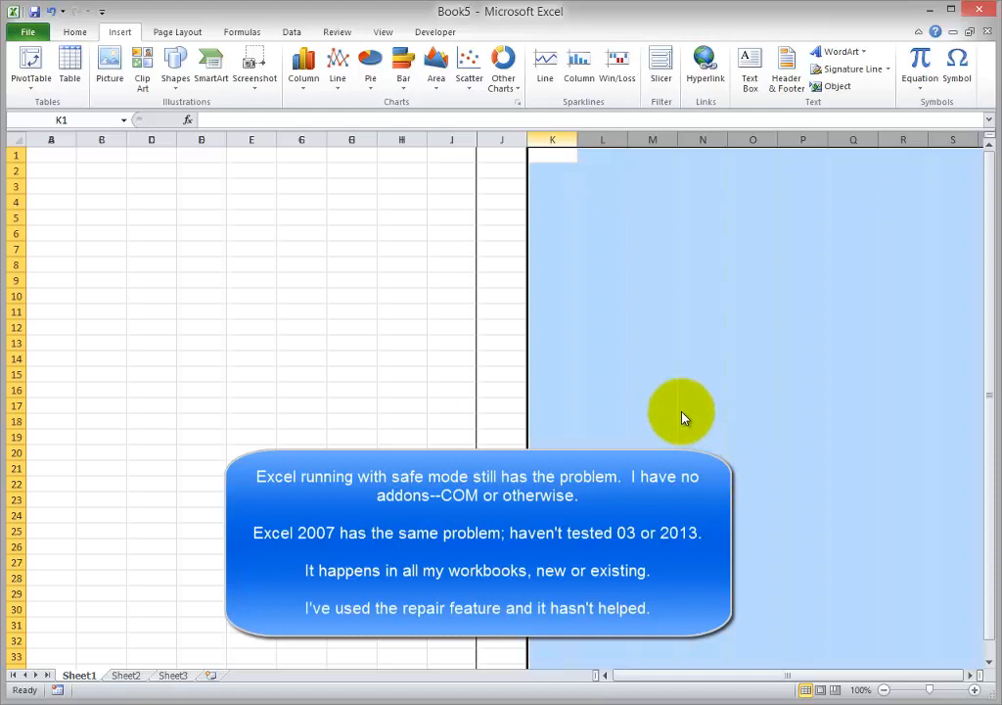
pyautogui.scroll(-3)
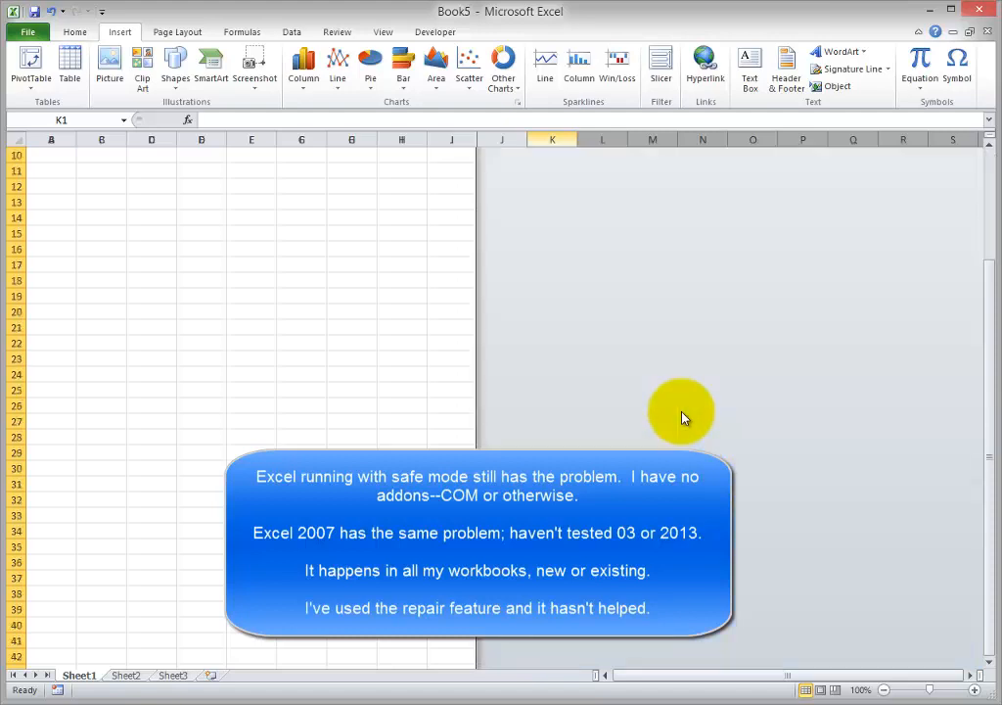
pyautogui.scroll(3)
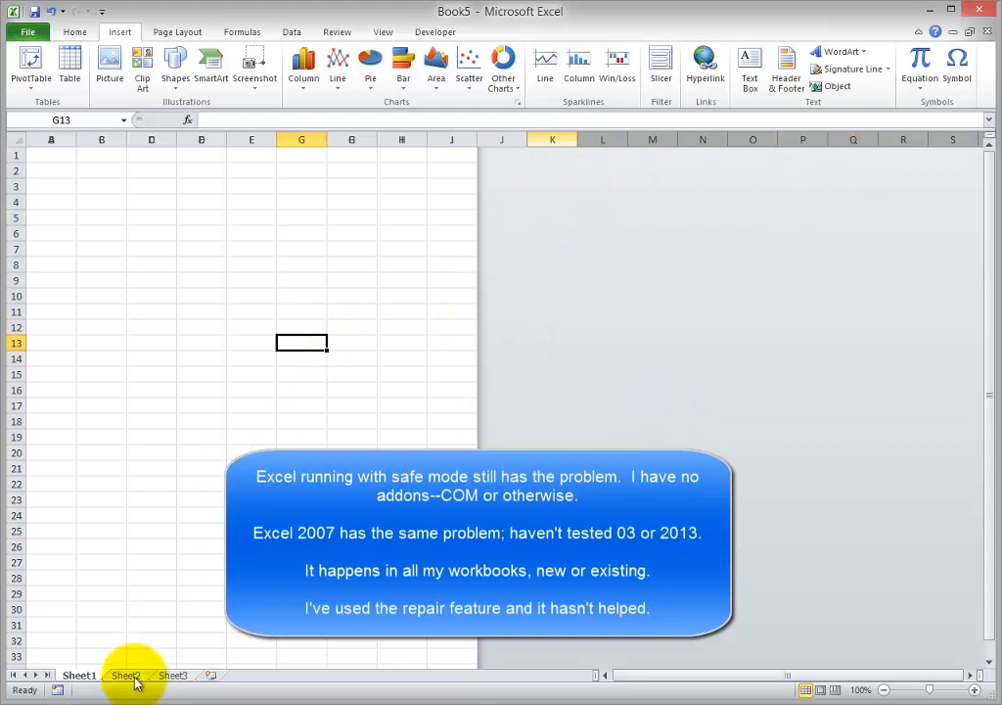
# - Switch to Sheet2 to force a redraw, then open the Backstage Info view
pyautogui.click(125, 674)
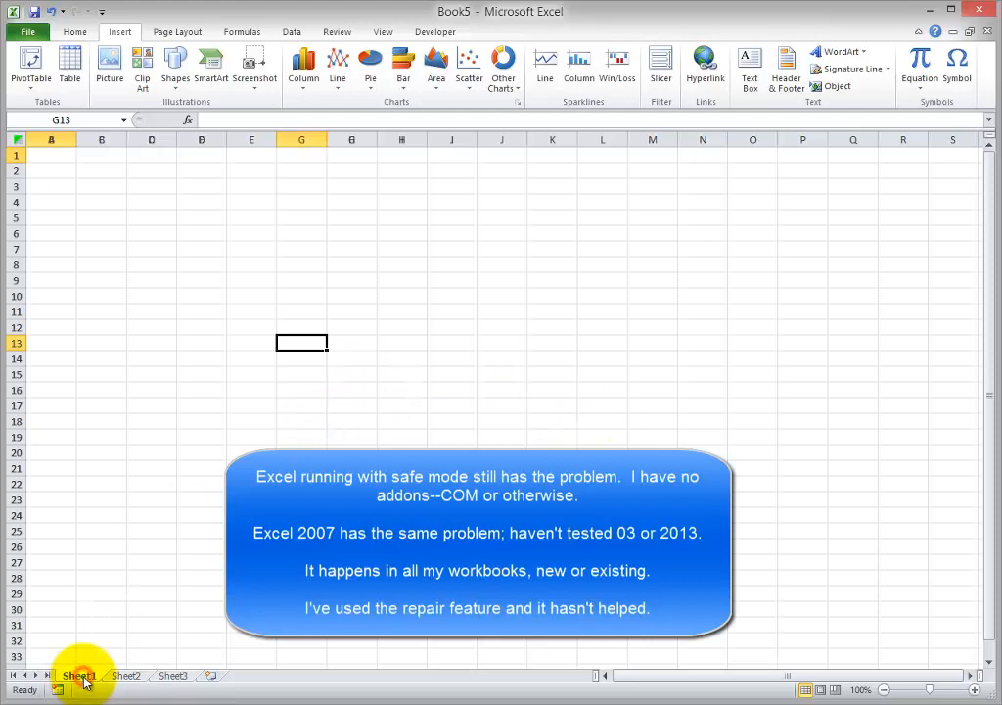
pyautogui.moveTo(587, 242)
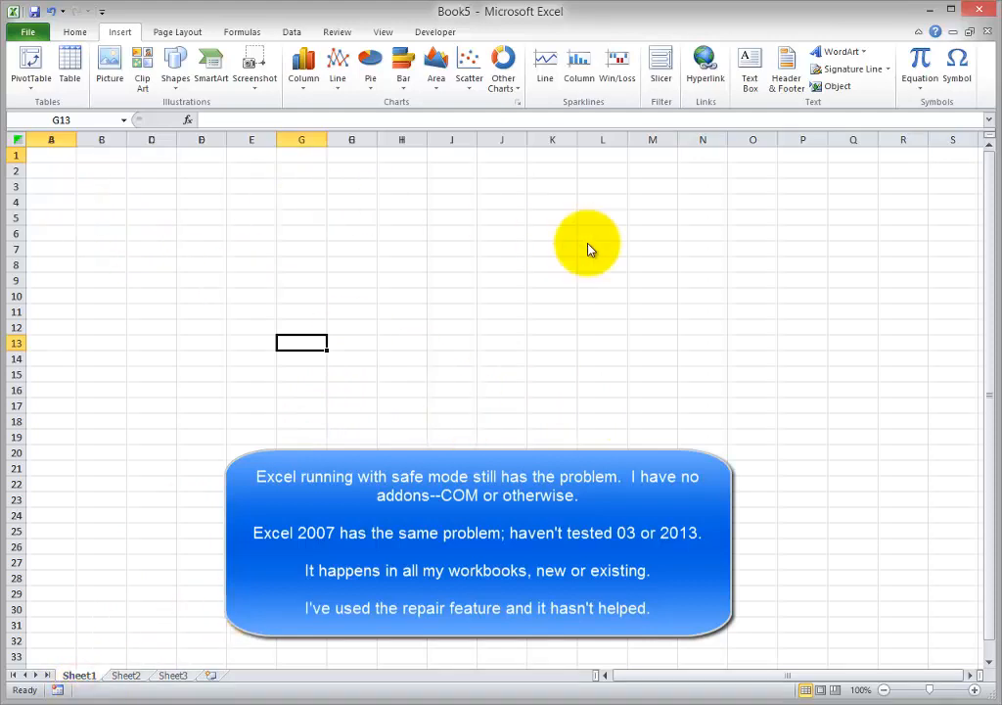
pyautogui.scroll(-3)
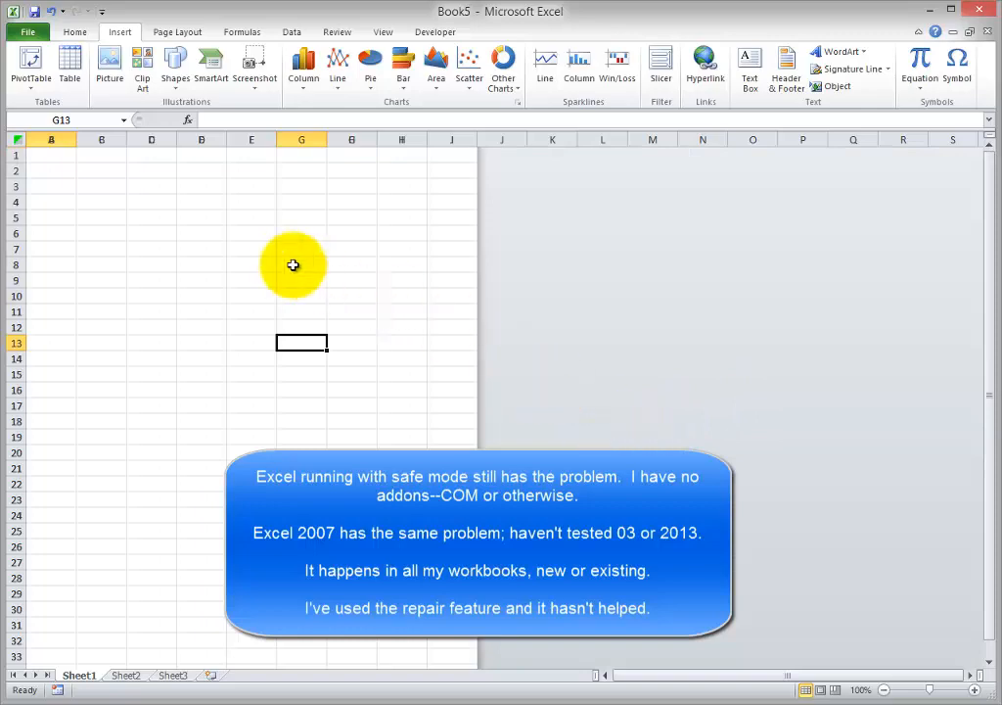
pyautogui.moveTo(29, 37)
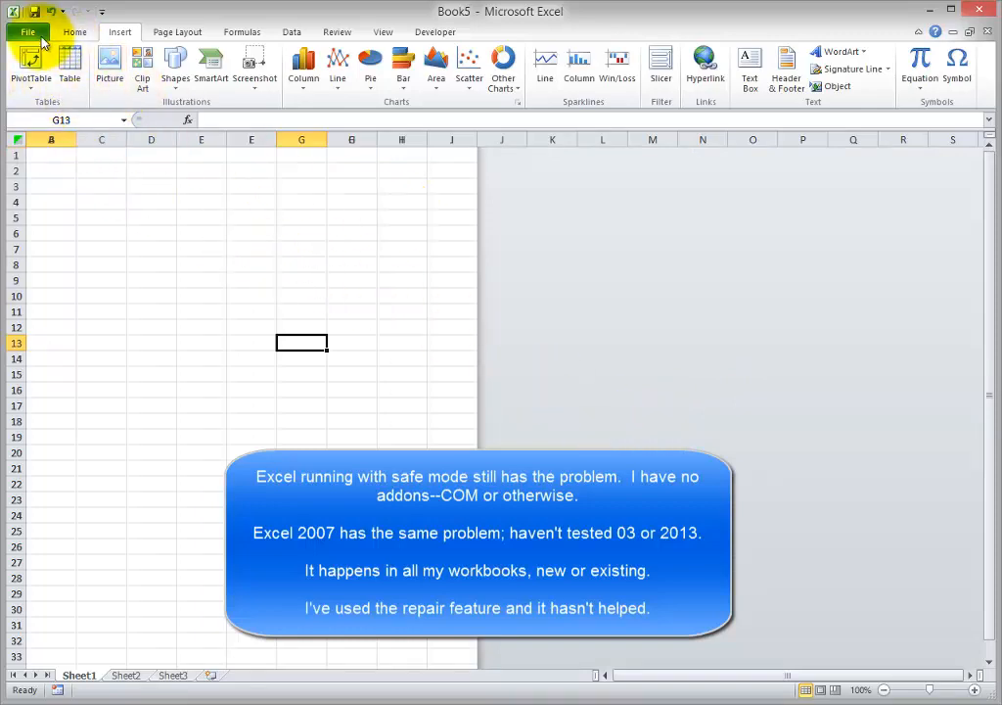
pyautogui.click(74, 31)
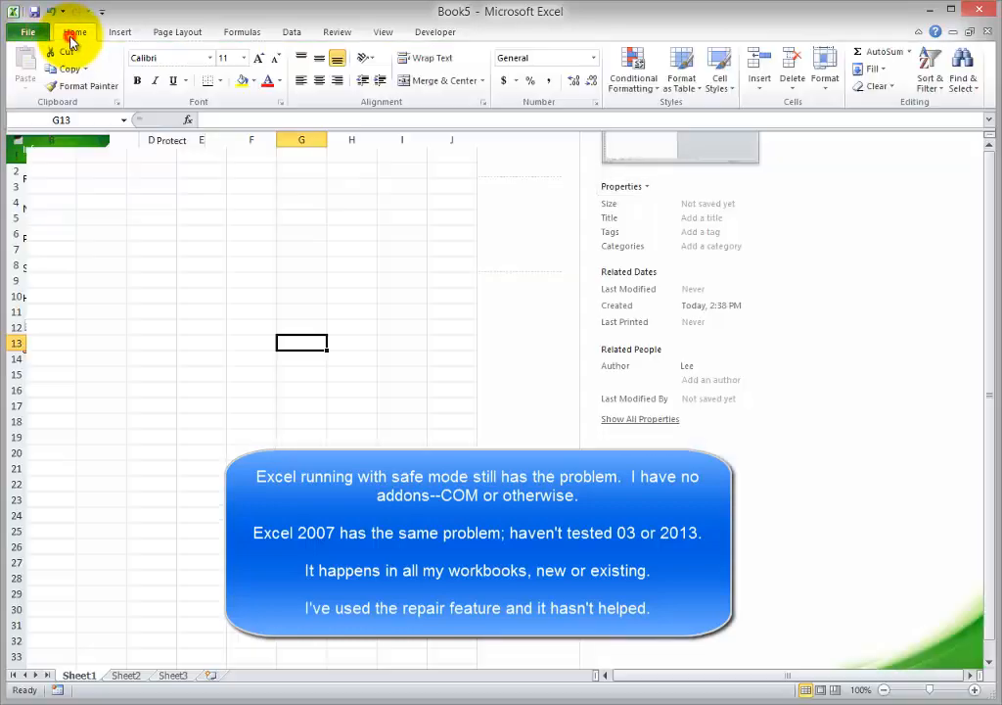